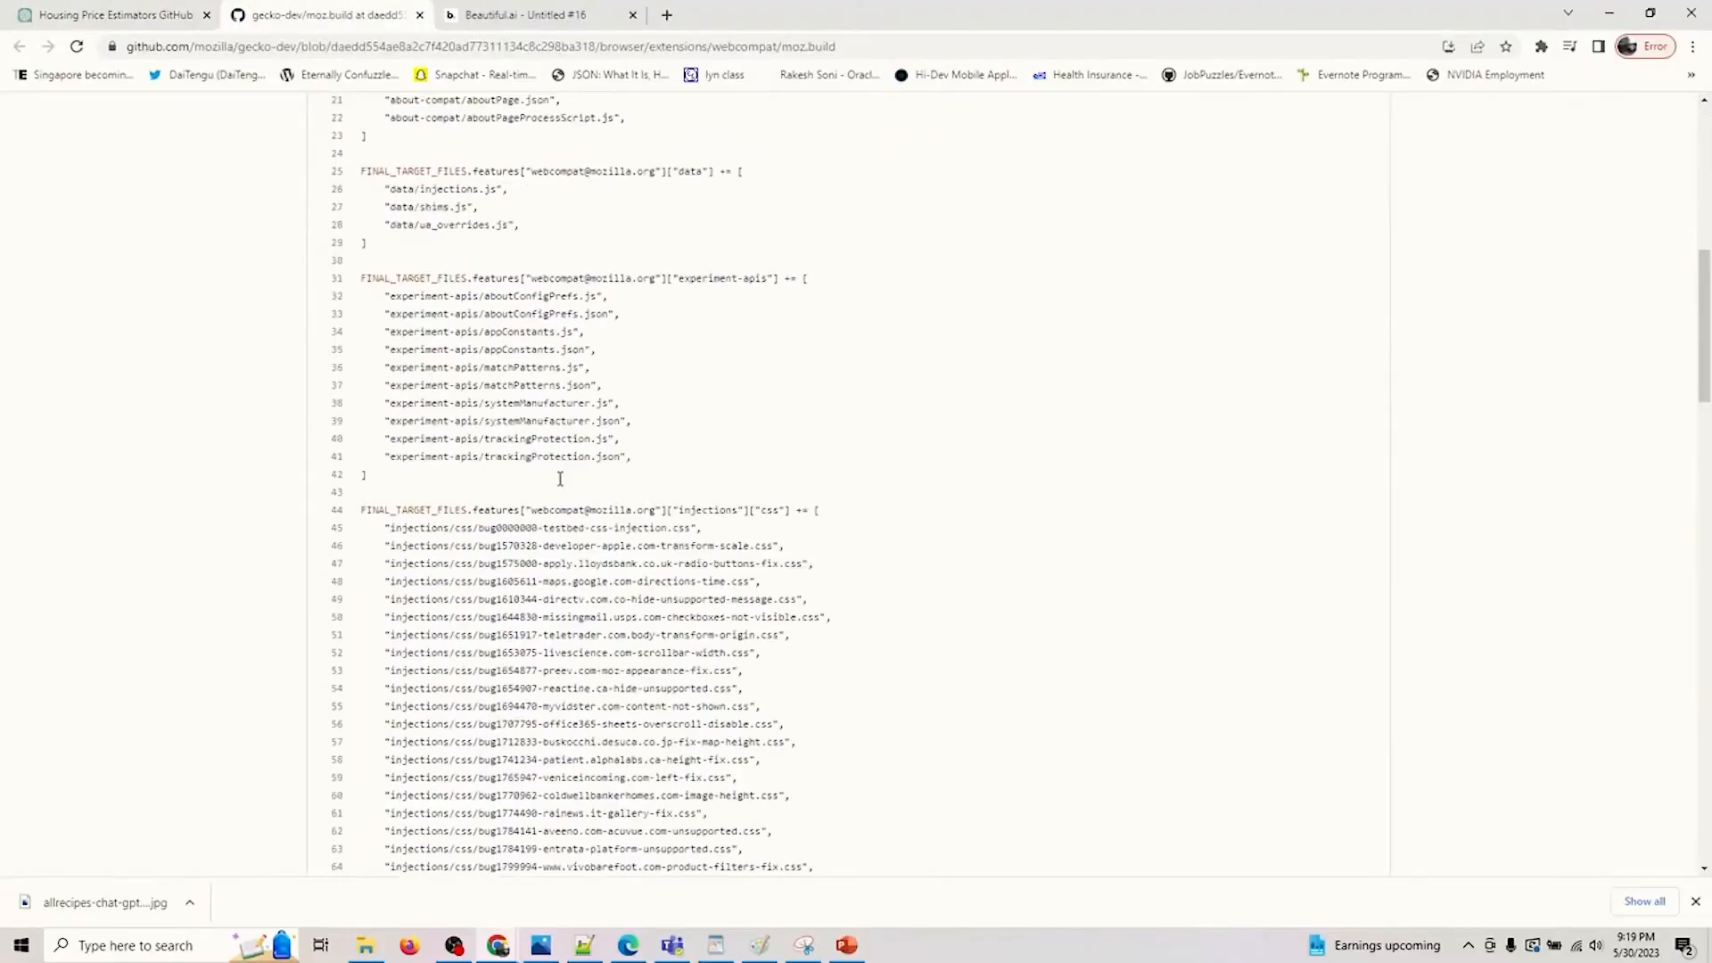
pyautogui.scroll(3)
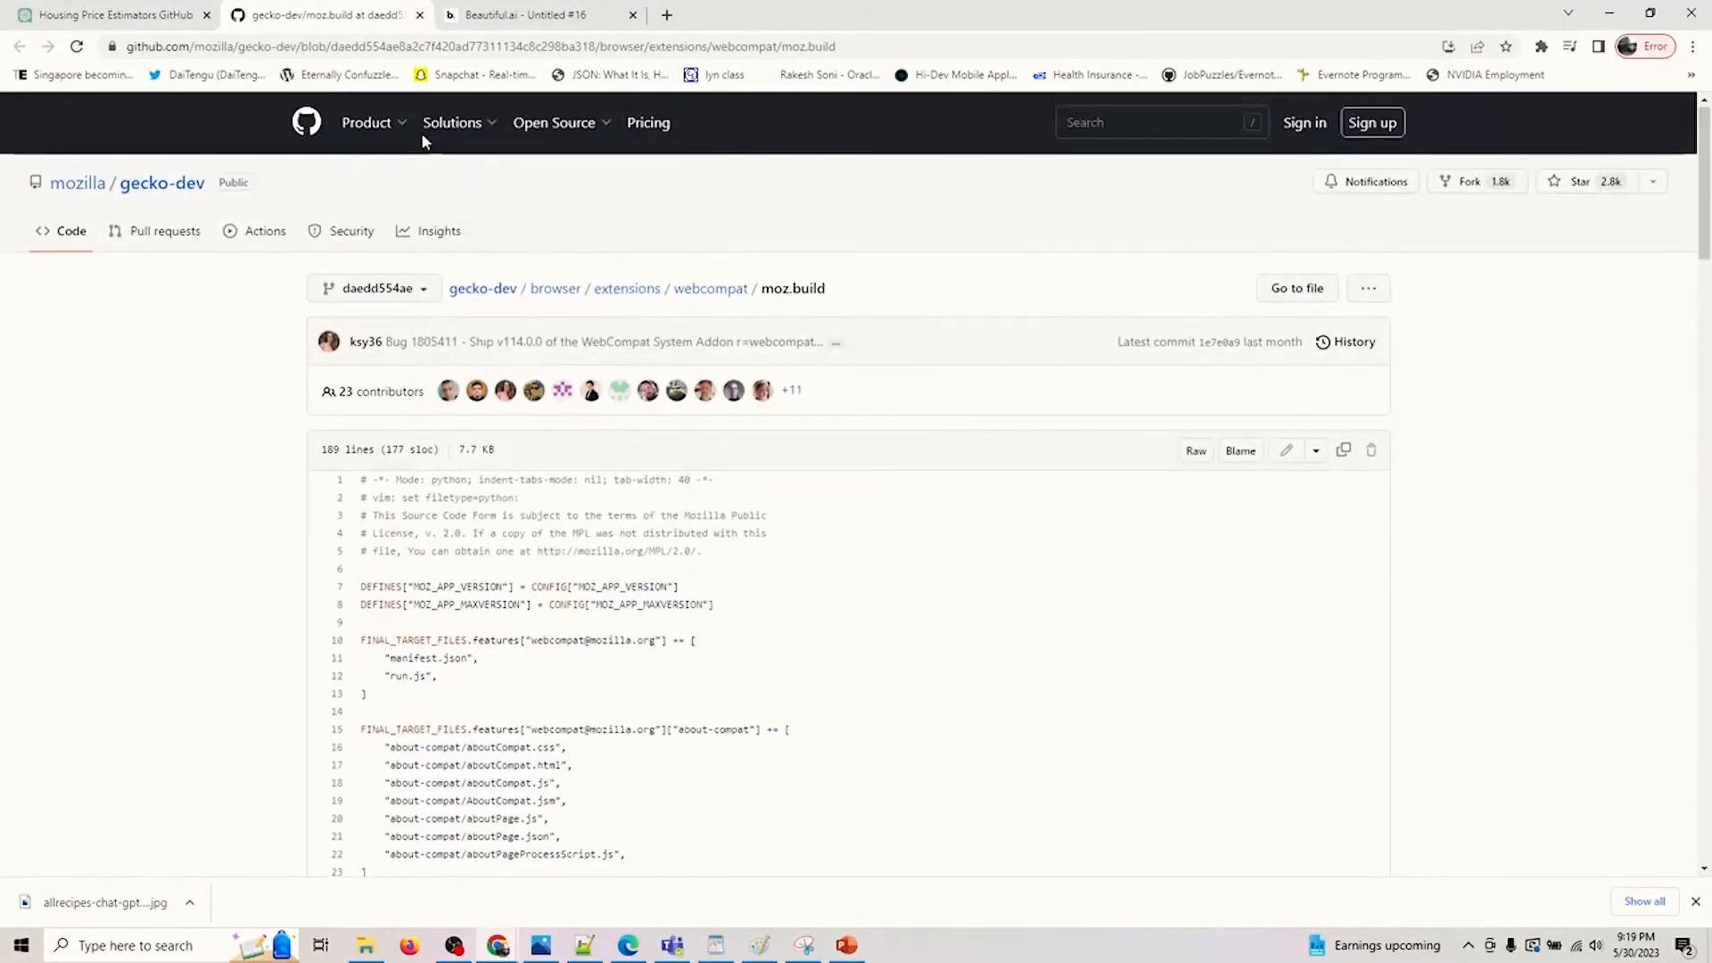